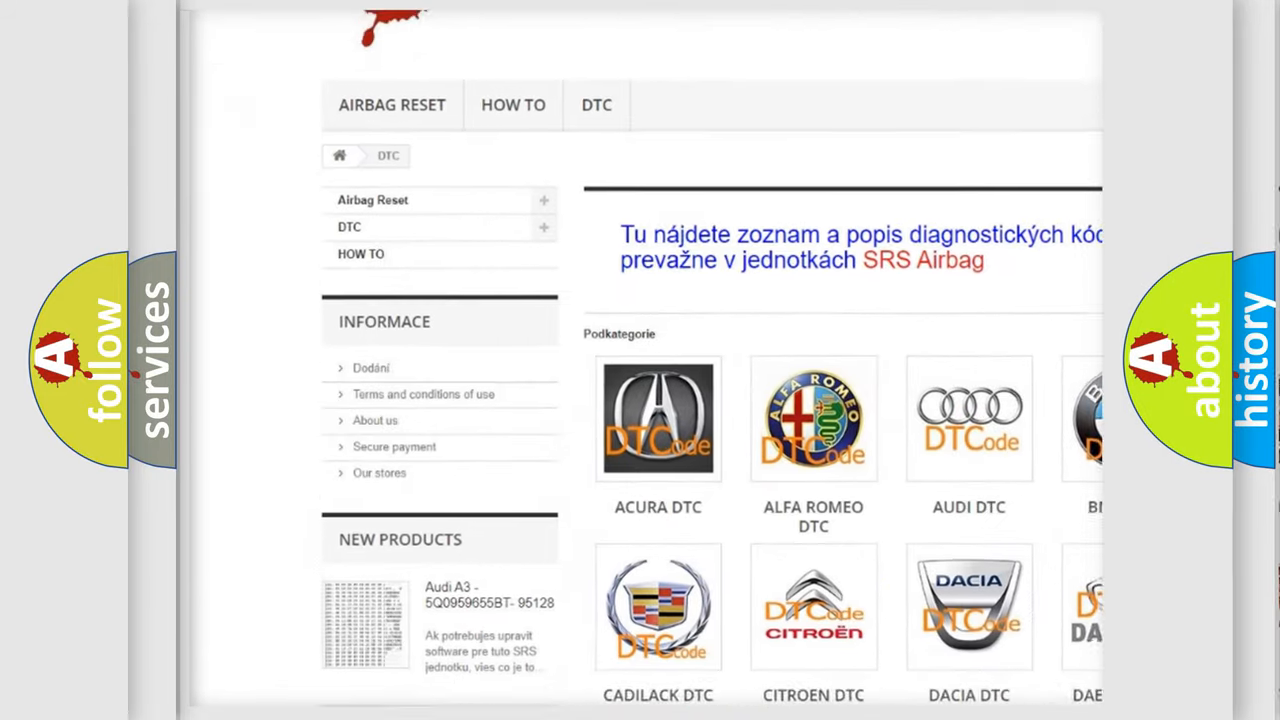
- Scroll the DTC category page down until the Dodge DTC logo appears
scroll("down", 3)
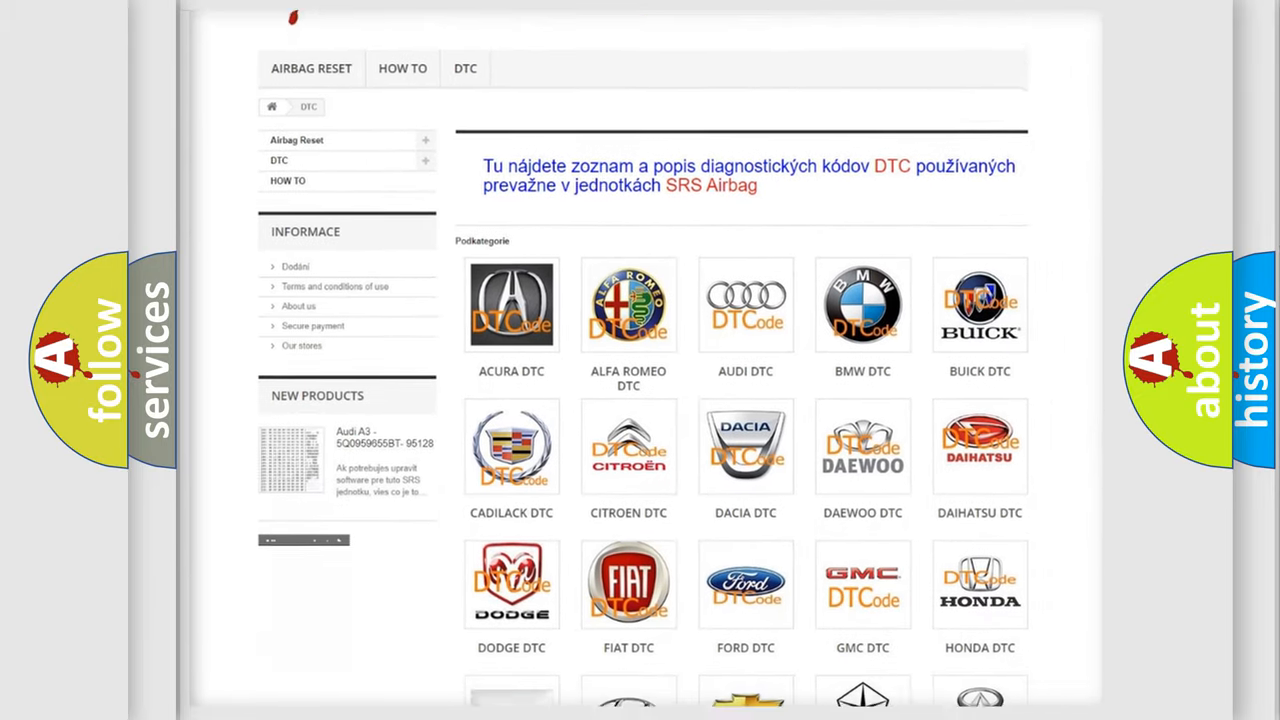
scroll("down", 3)
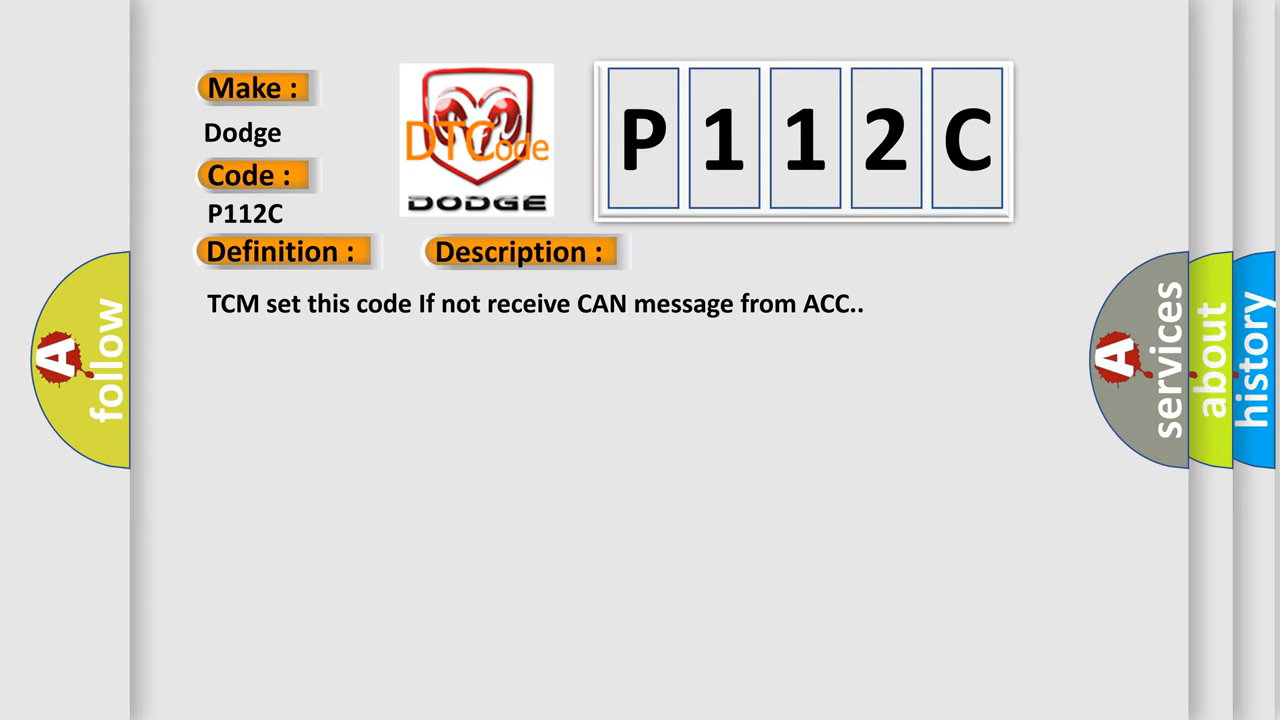
- Reveal the P112C causes: open or shorted ACC-side CAN line, or ACCM mechatronics
left_click(735, 251)
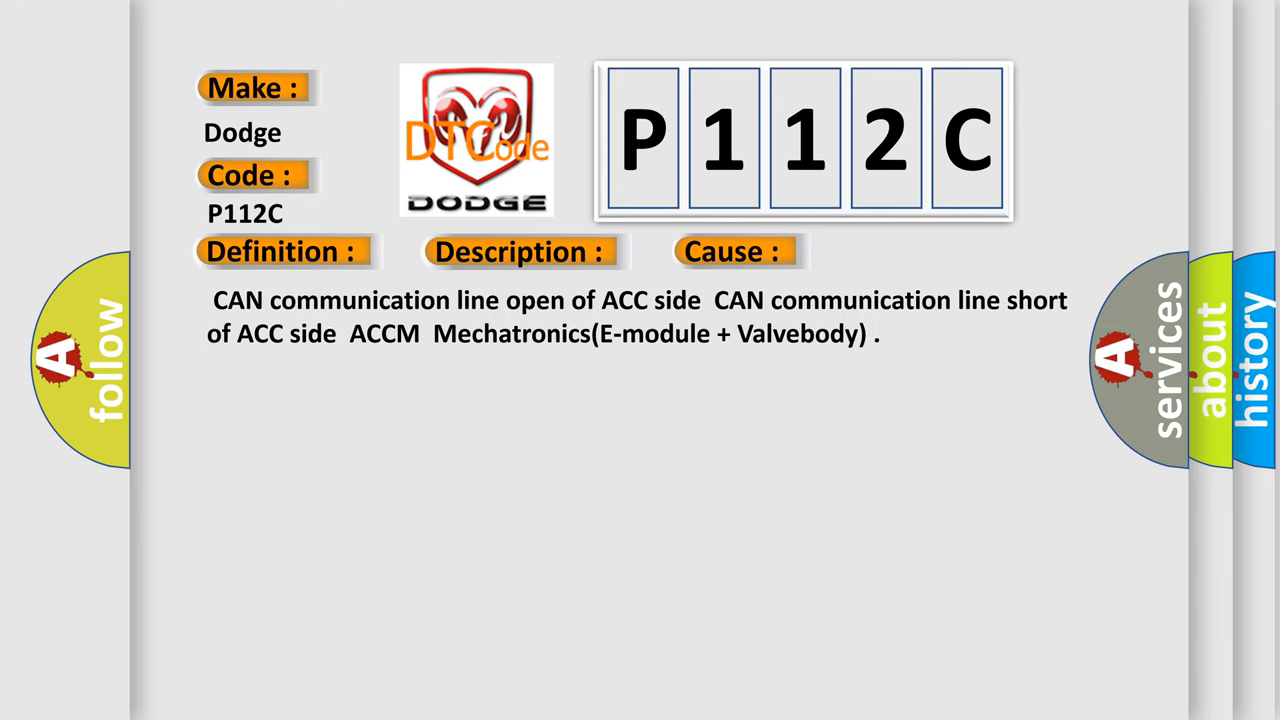